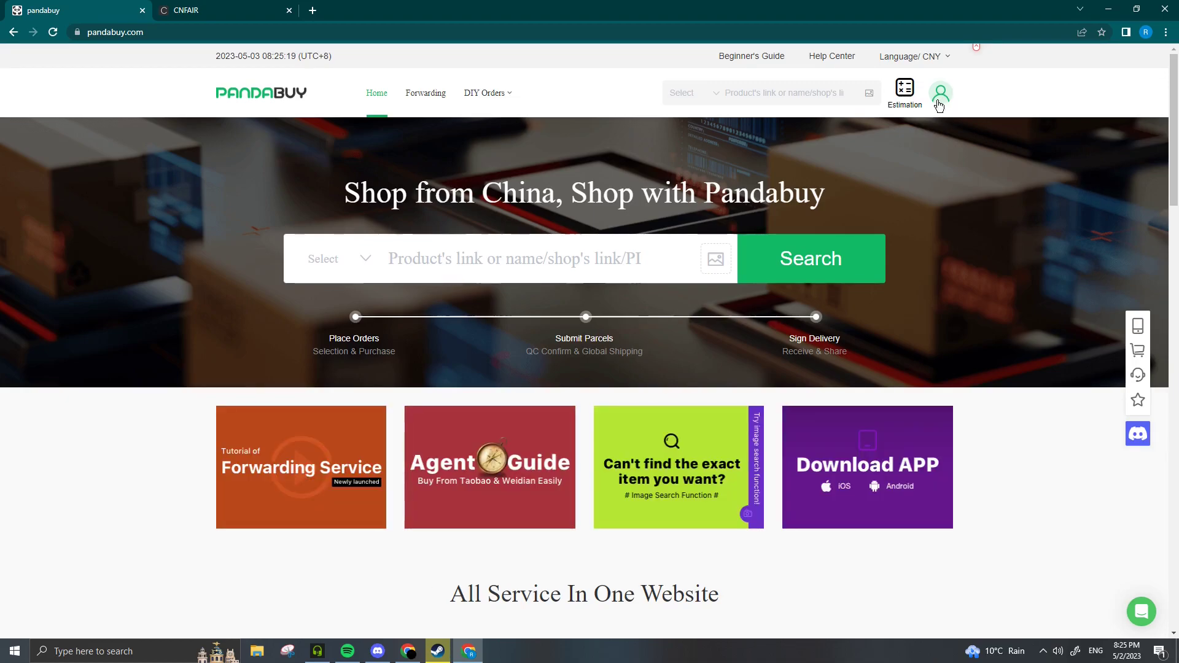
Open the Pandabuy User Center from the profile avatar menu
left_click(941, 94)
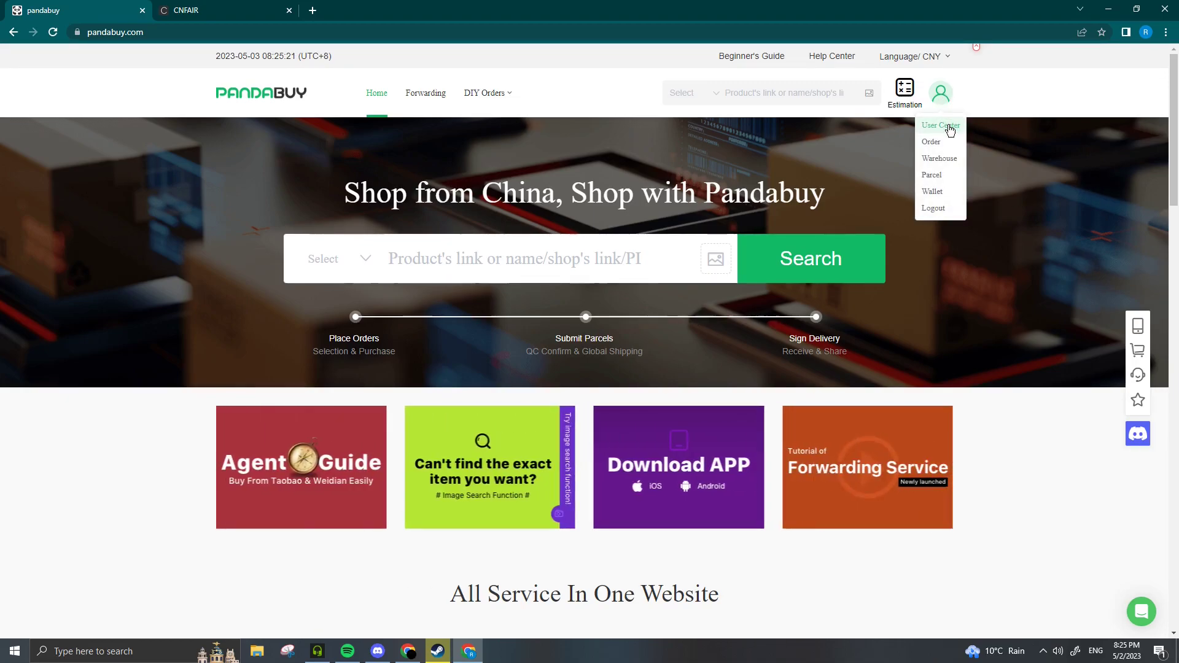
left_click(940, 125)
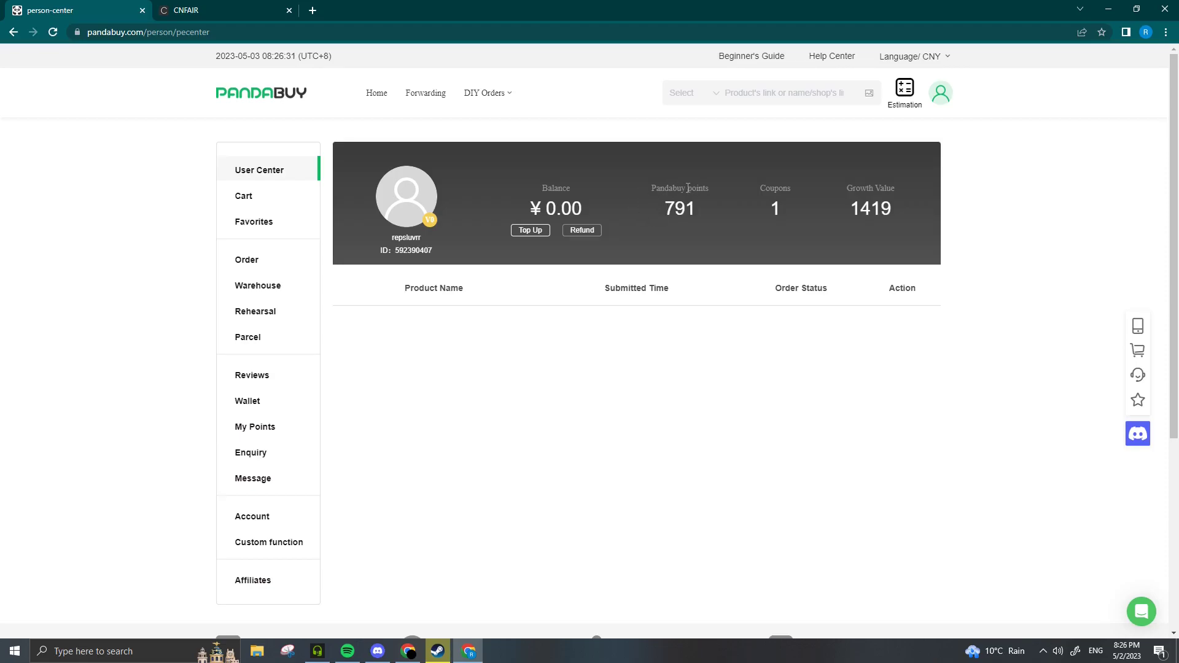
mouse_move(255, 426)
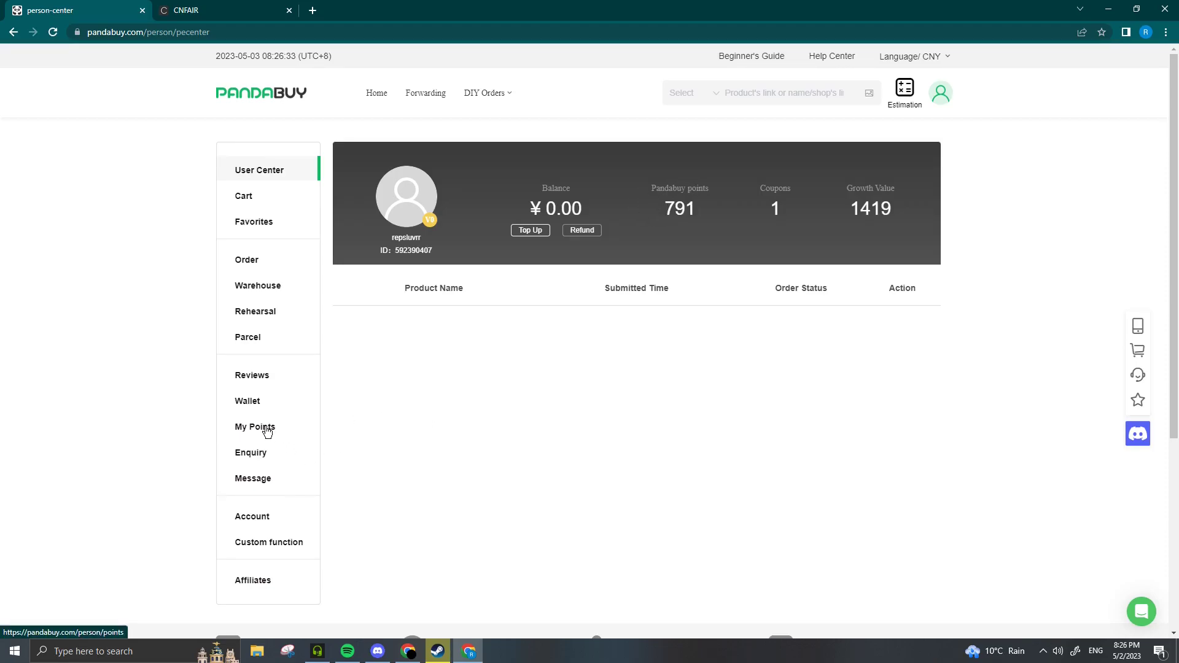
Open My Points to see the 791-point balance and three earning records
left_click(254, 426)
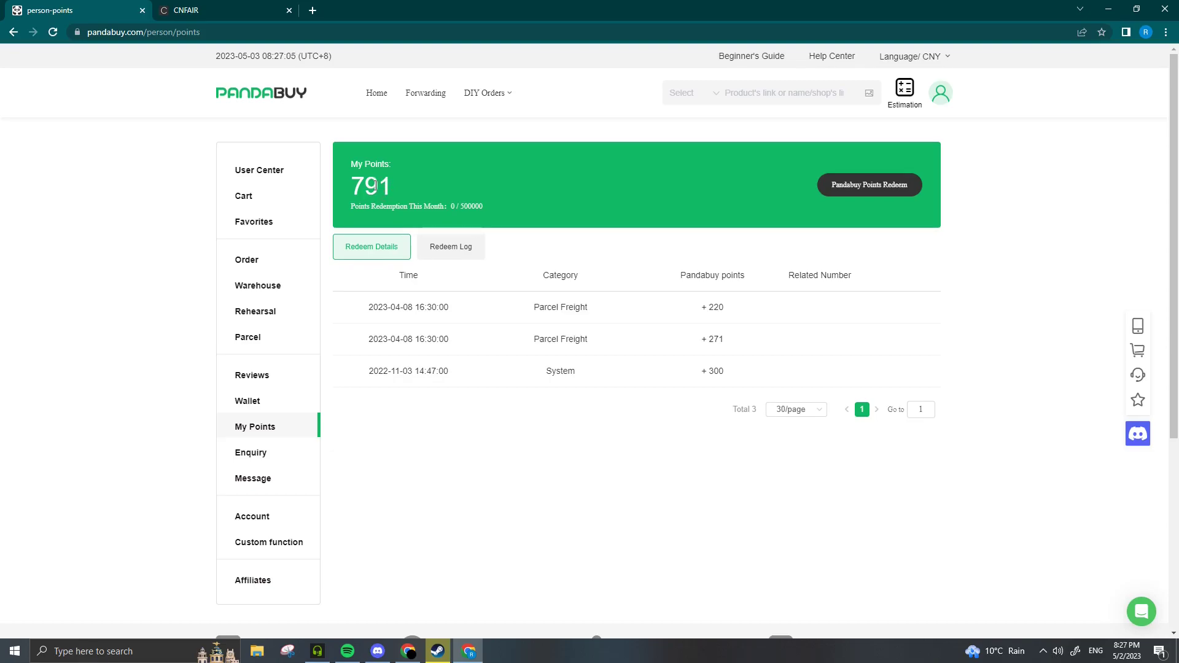
Switch to the CNFAIR catalogue and filter it to Redeemable products
left_click(211, 10)
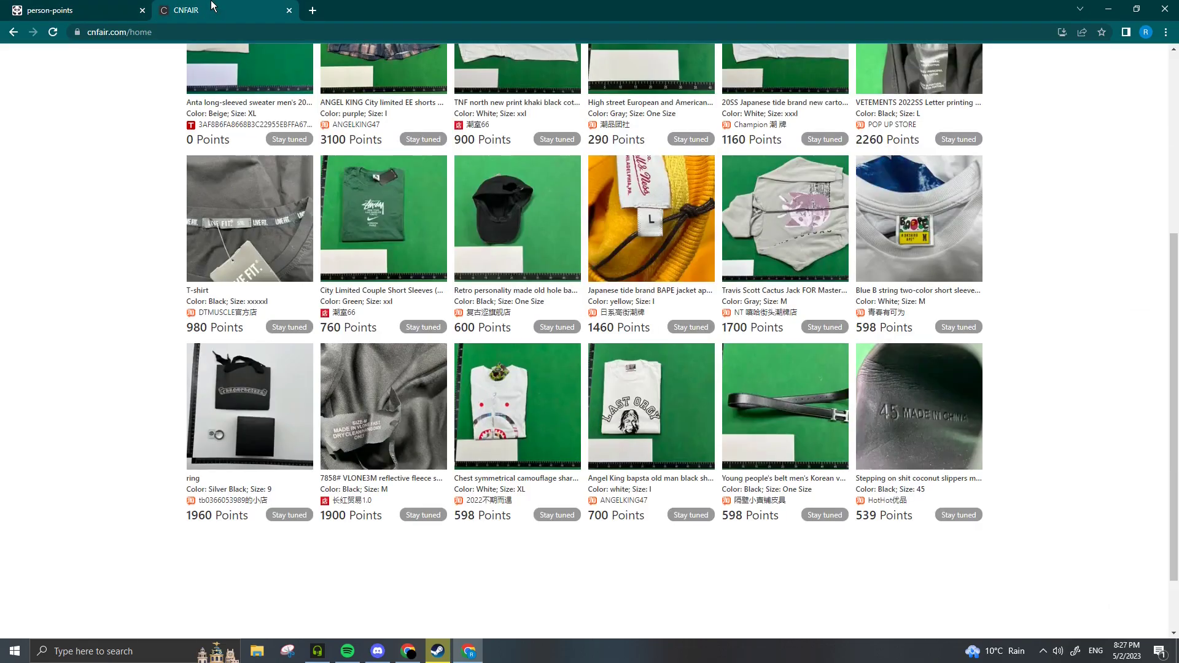
scroll("up", 3)
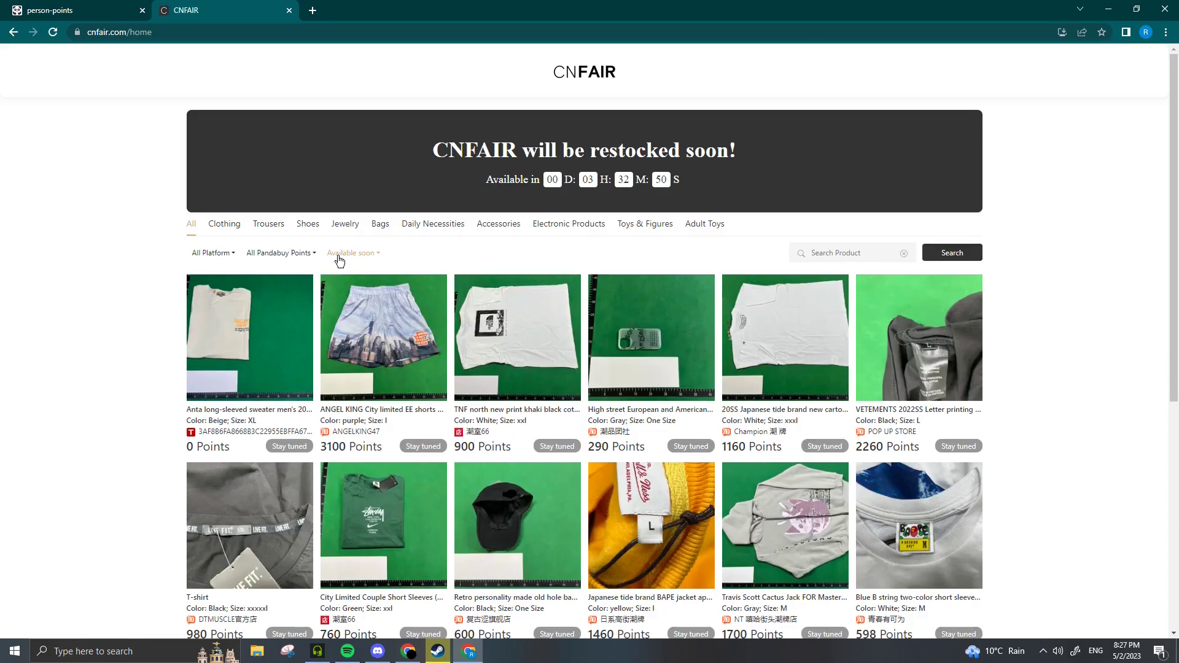
left_click(350, 253)
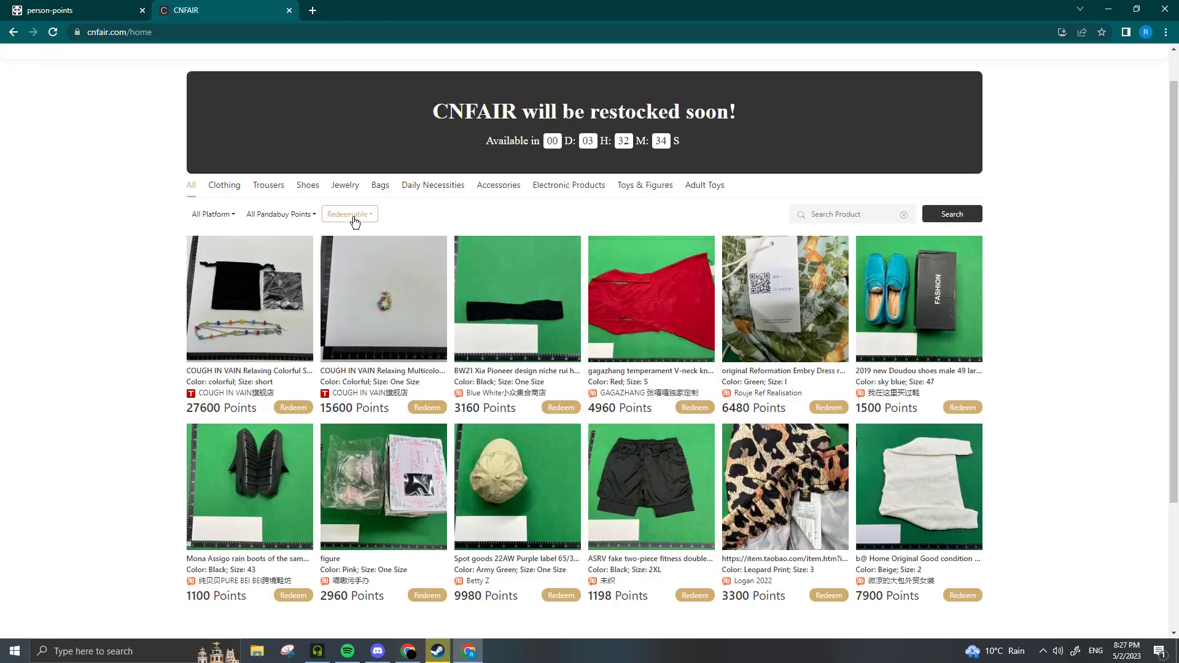
left_click(349, 213)
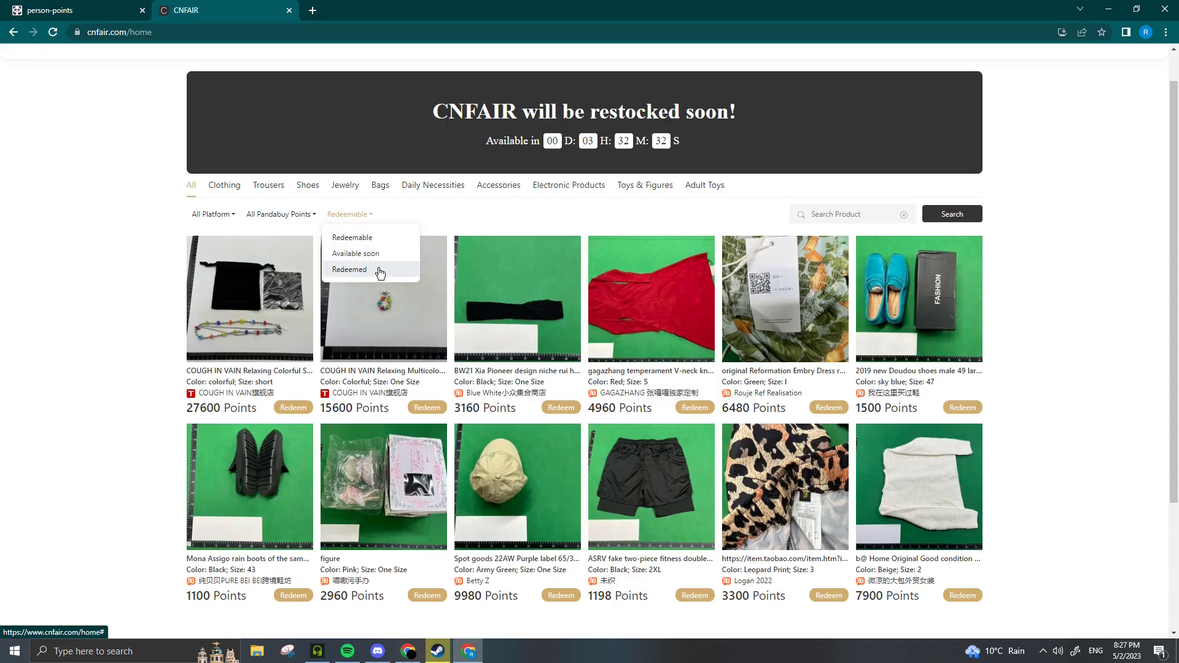
left_click(355, 254)
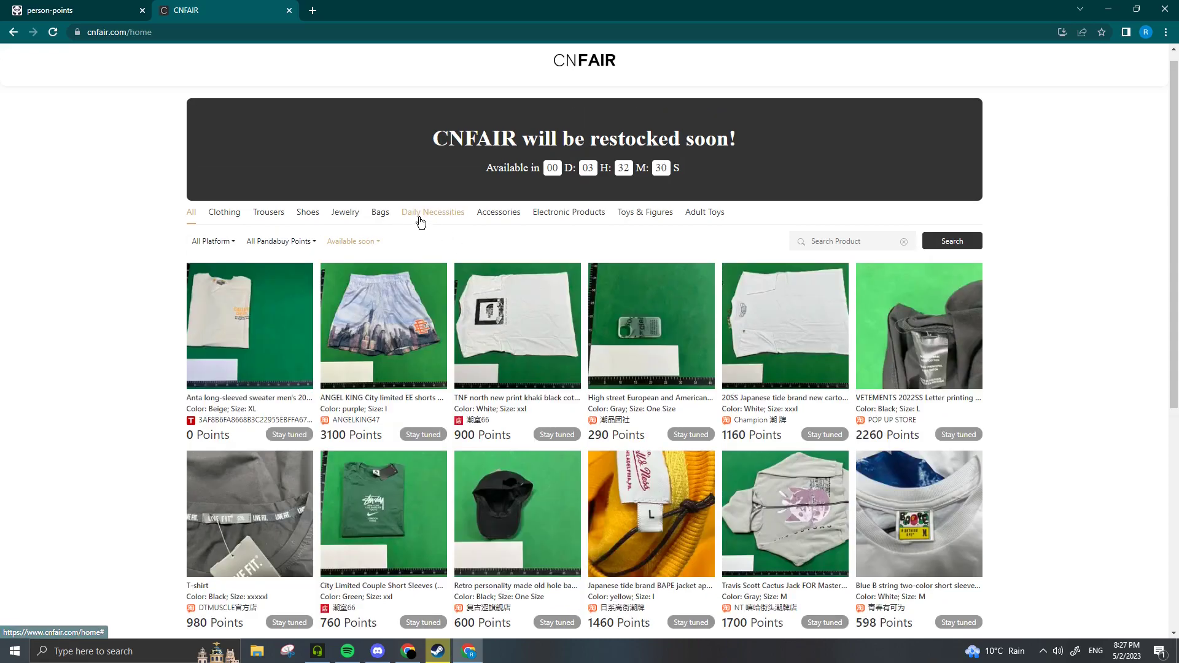
Browse the listing, then set the status filter back to Available soon
scroll("down", 3)
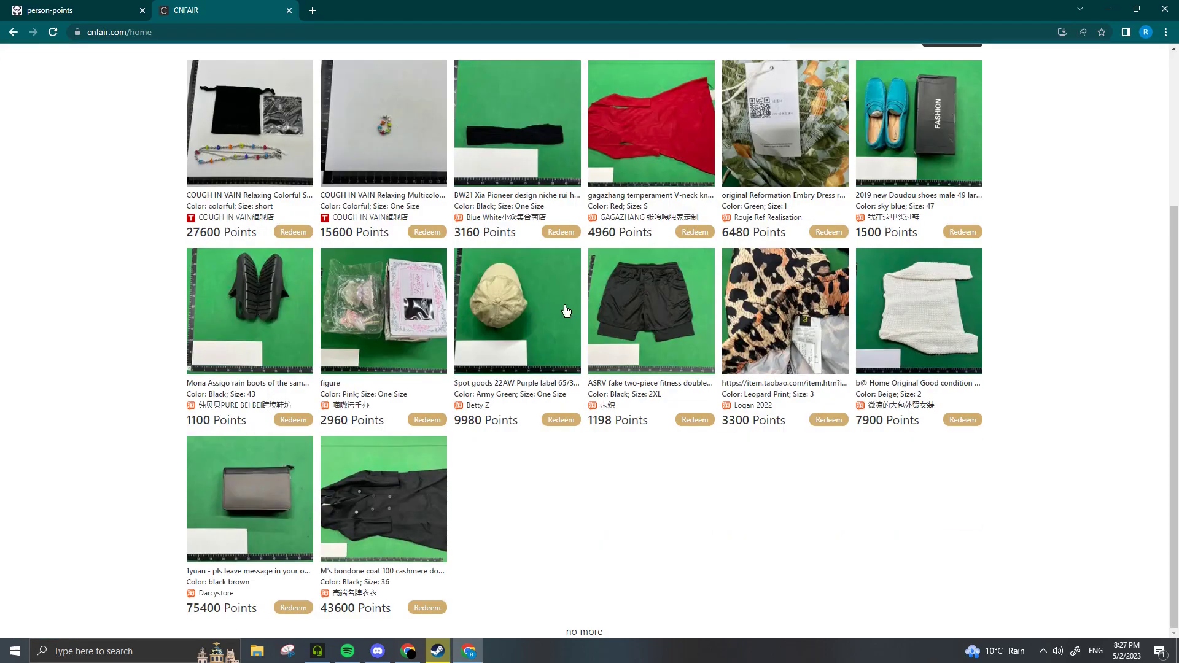
scroll("up", 3)
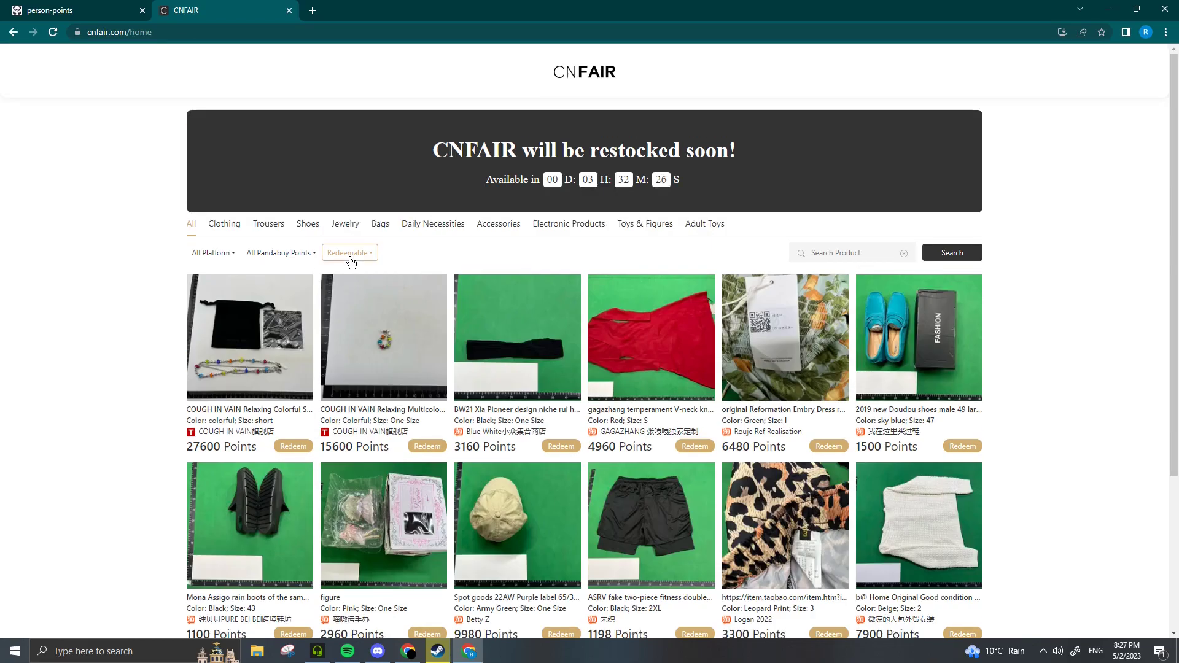
left_click(347, 251)
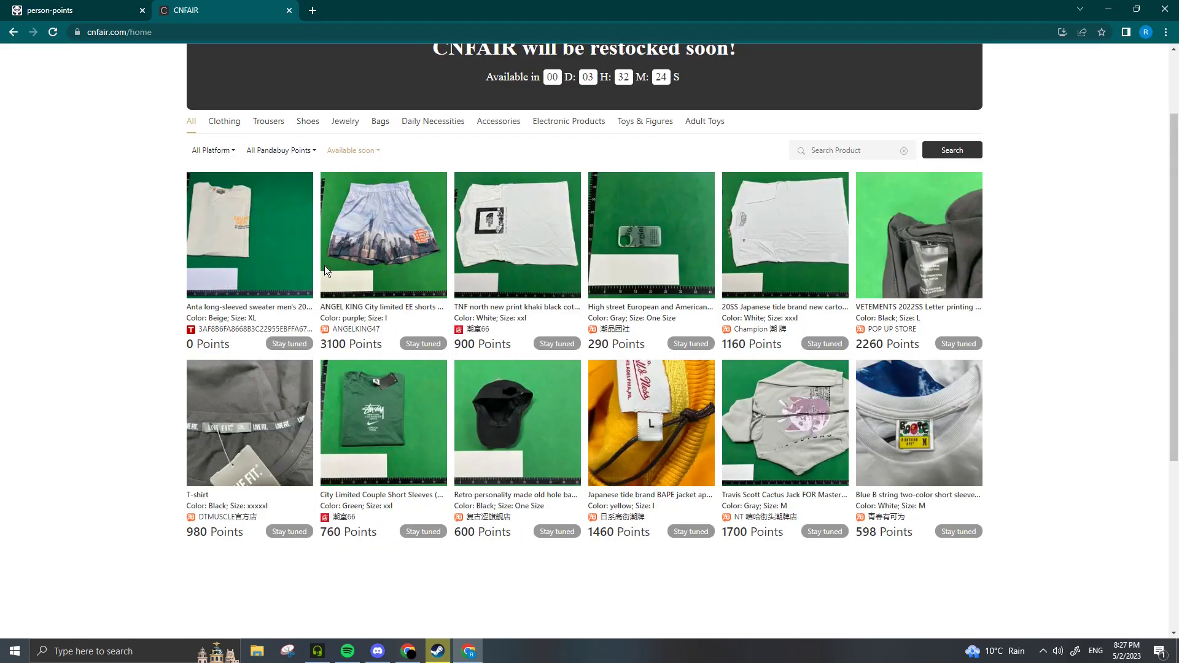
scroll("down", 3)
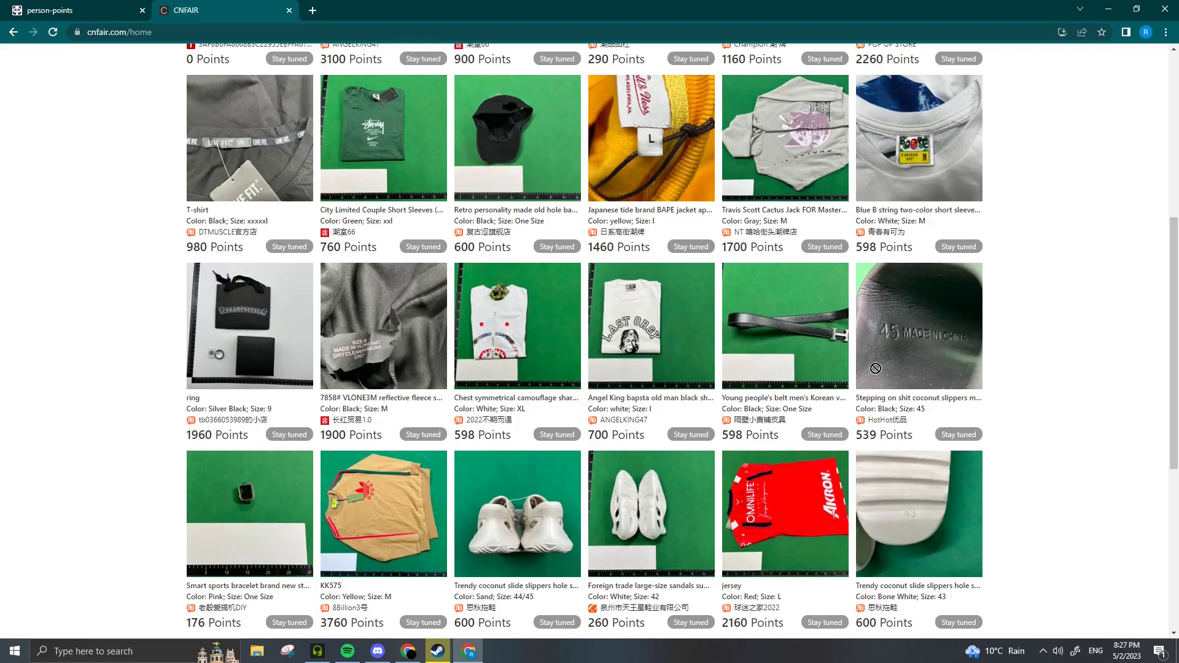
scroll("up", 3)
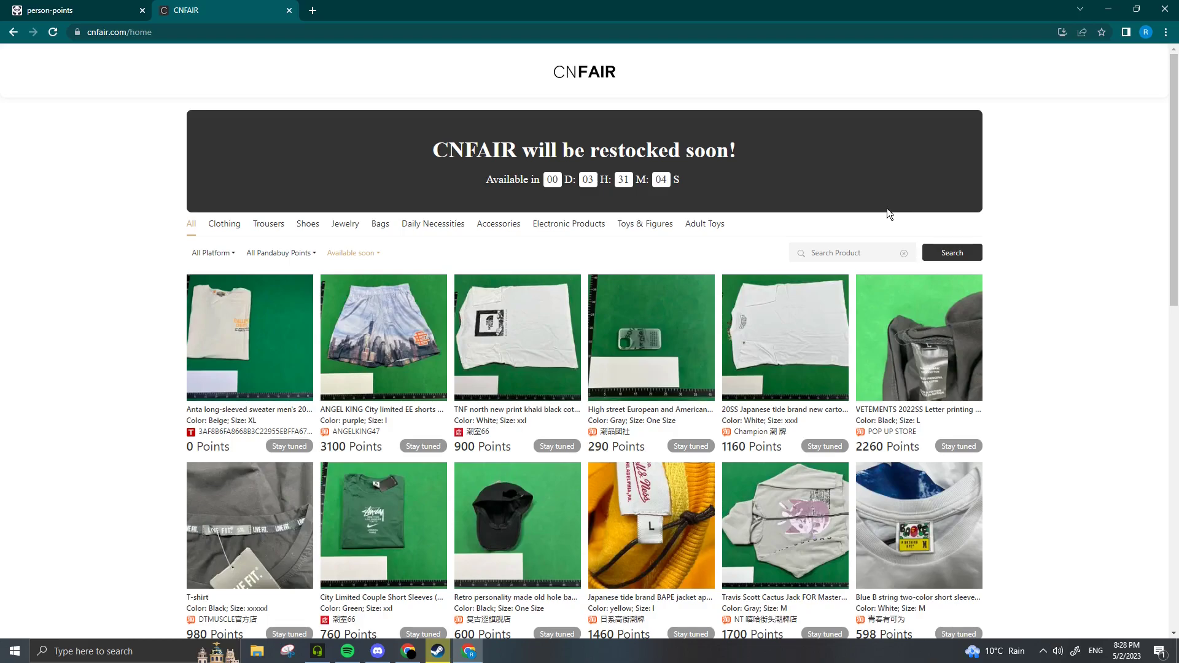
Scroll through redeemable items priced at points like 27,600 and 1,100
scroll("down", 3)
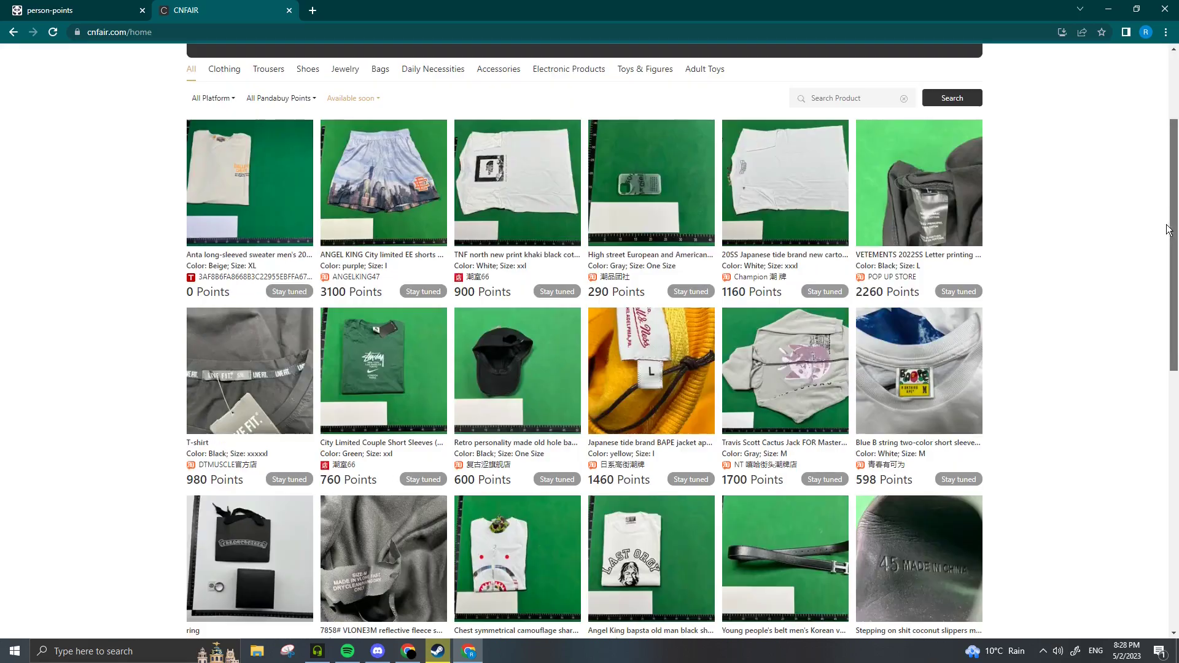
scroll("down", 3)
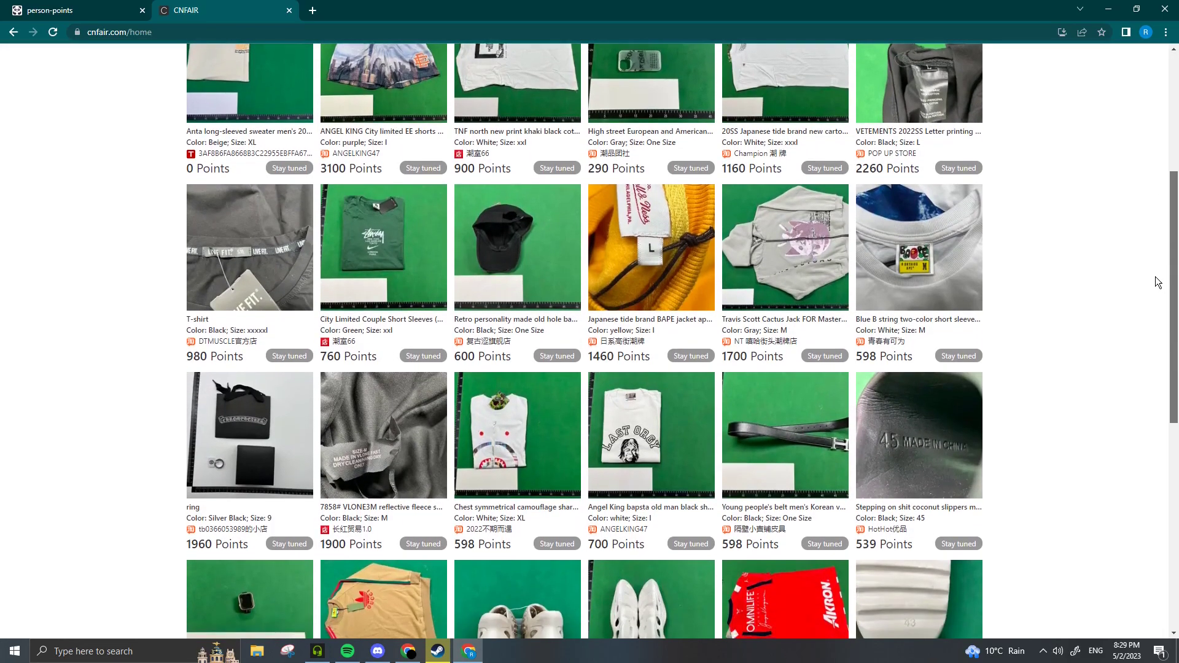
scroll("down", 3)
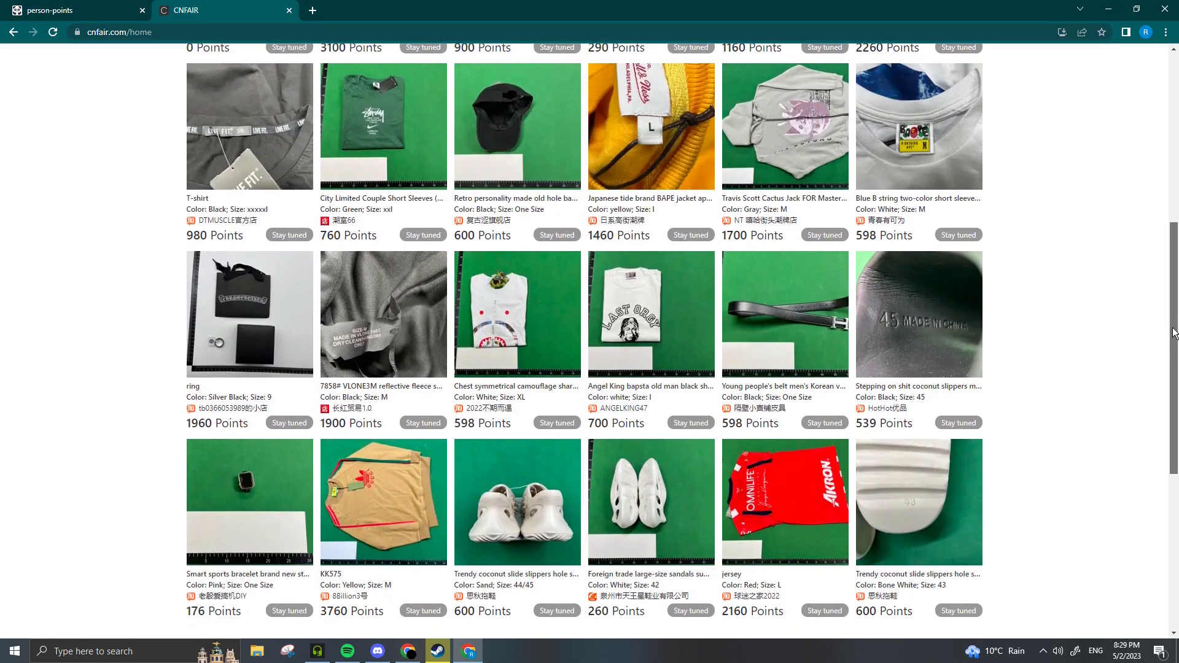
scroll("down", 3)
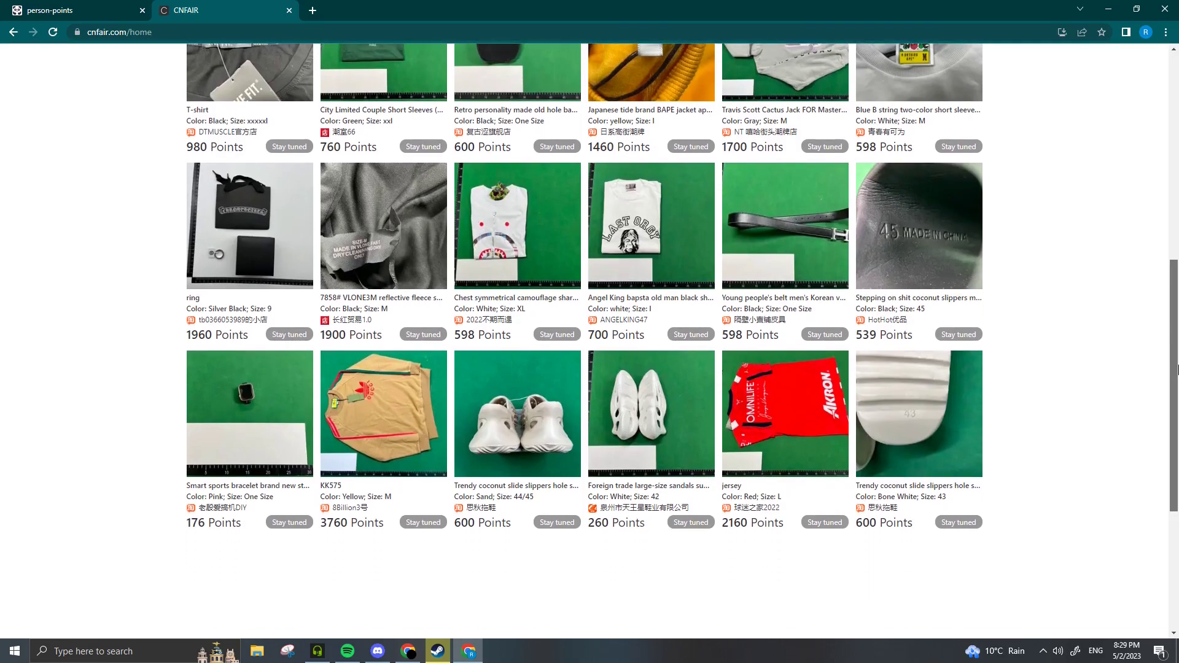
scroll("up", 3)
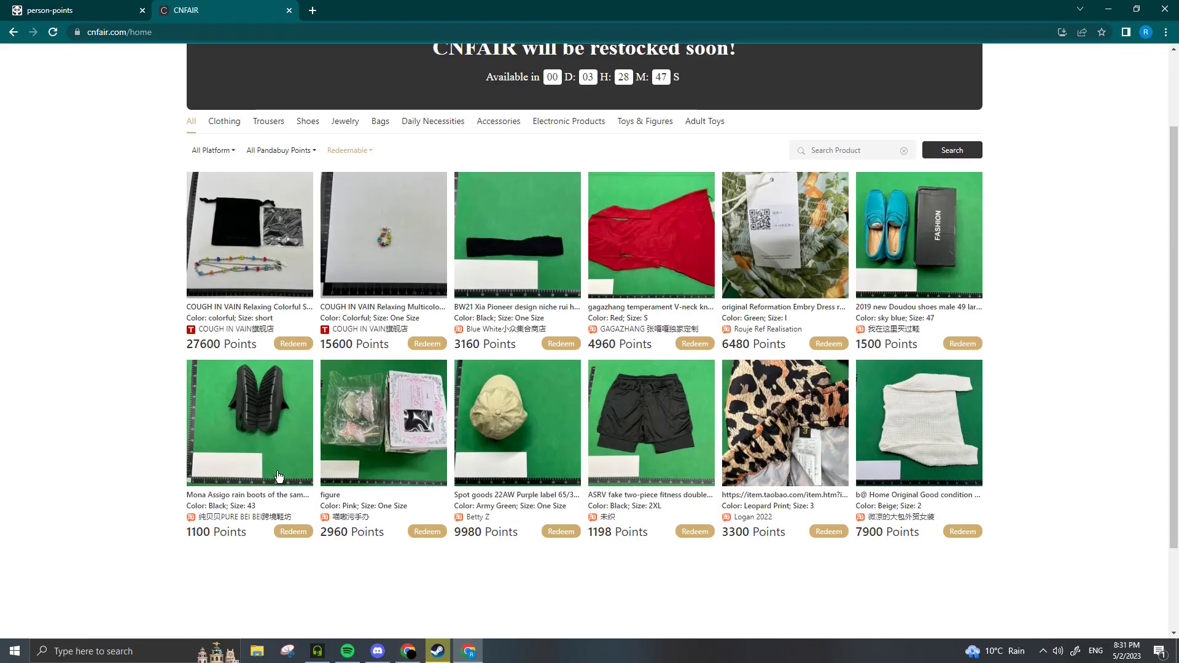
Copy the redeem code for the 1,100-point black size 43 Mona Assigo rain boots
left_click(249, 422)
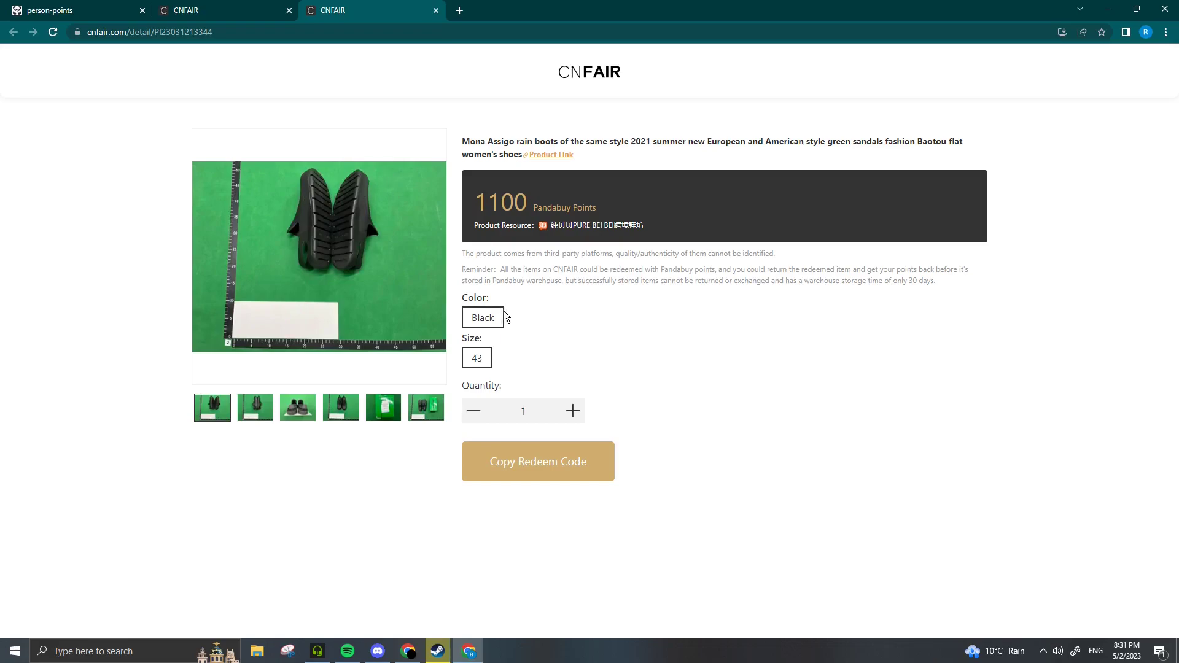
mouse_move(477, 358)
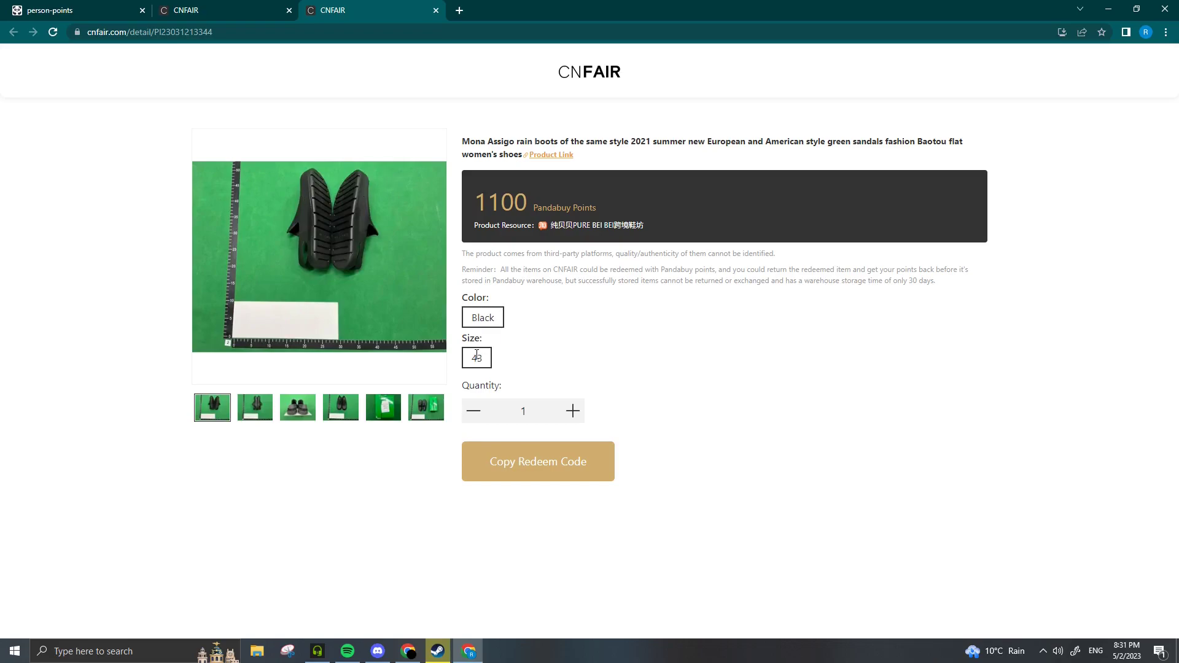
left_click(538, 462)
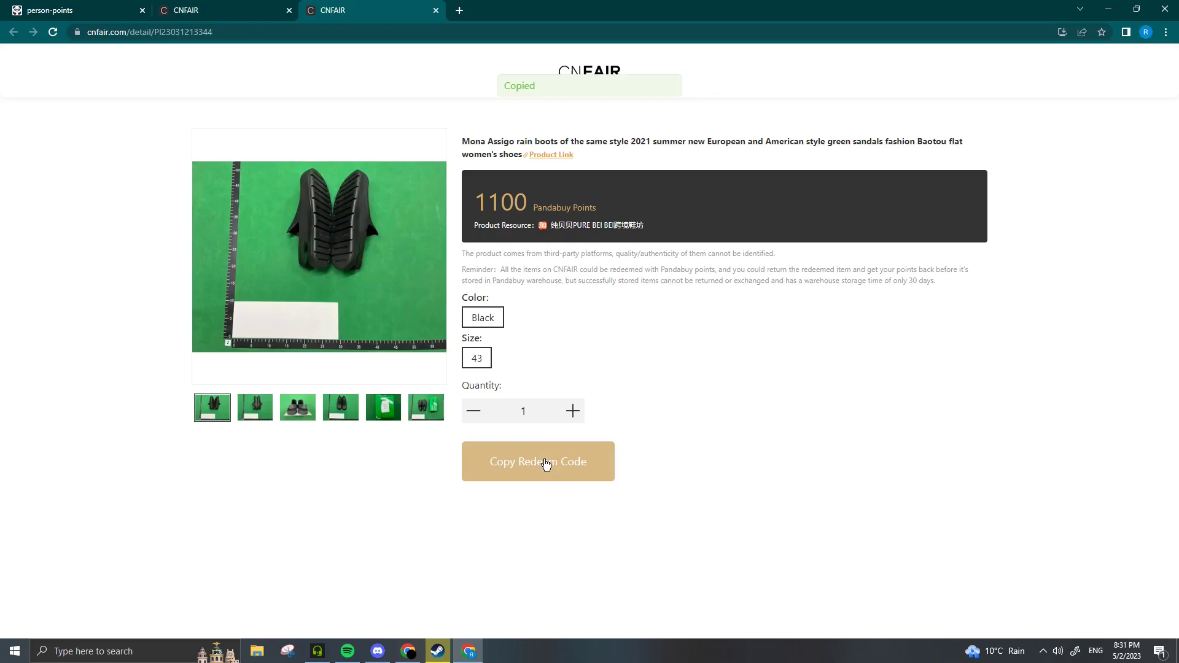
left_click(71, 9)
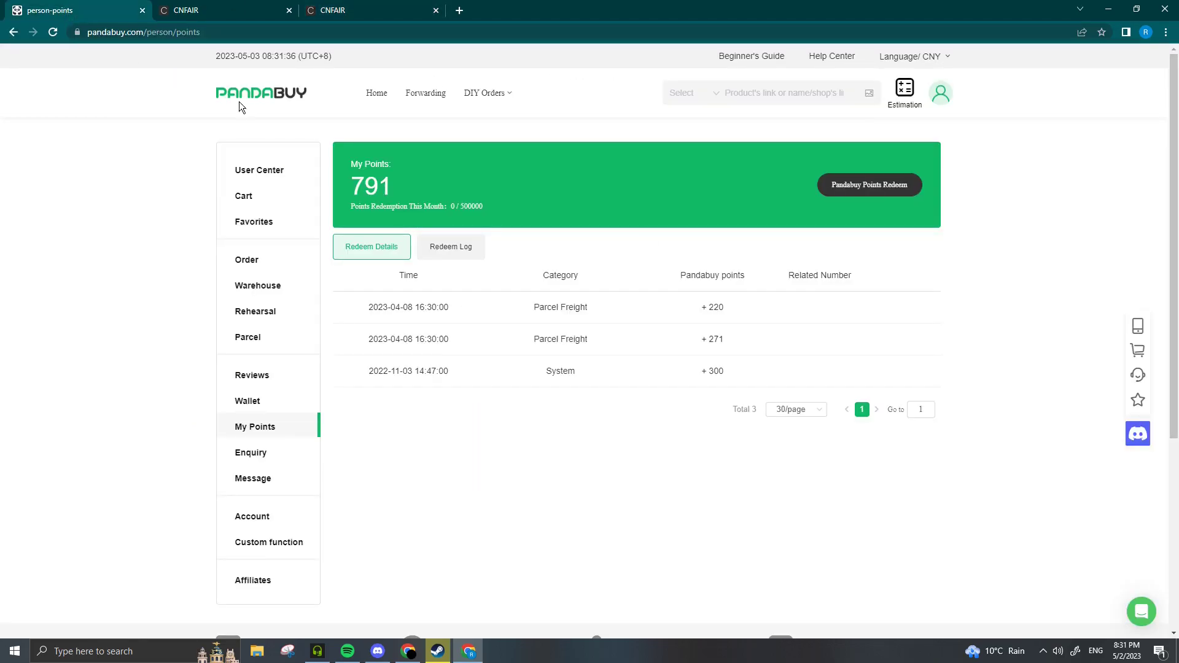
mouse_move(871, 197)
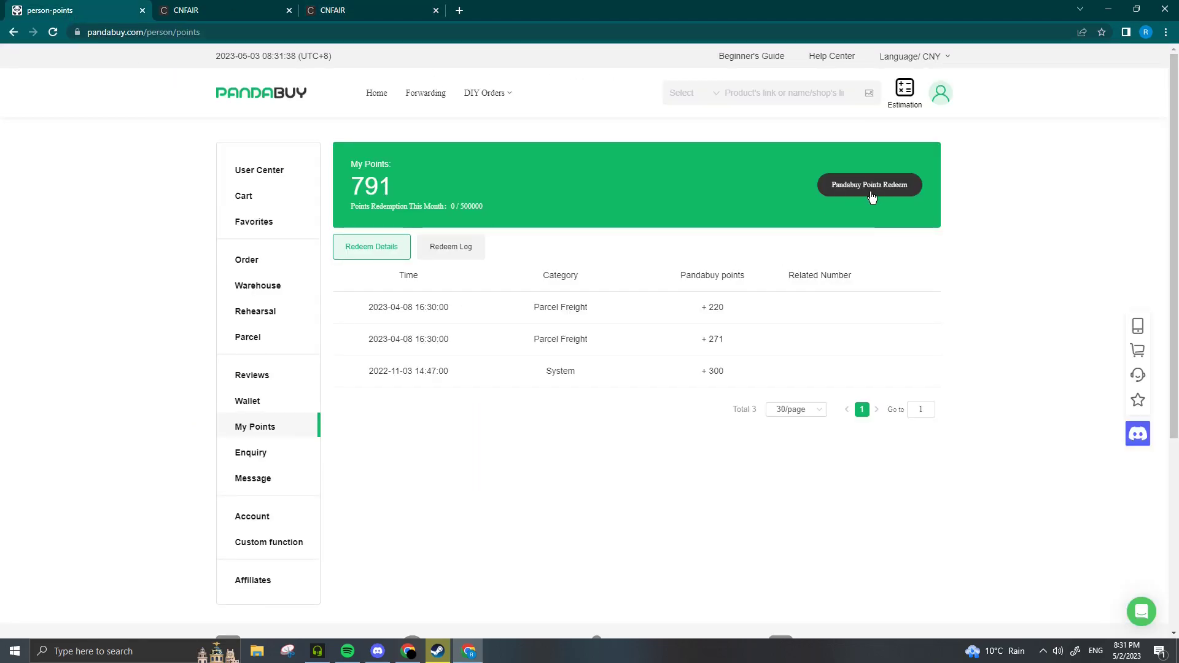
left_click(868, 184)
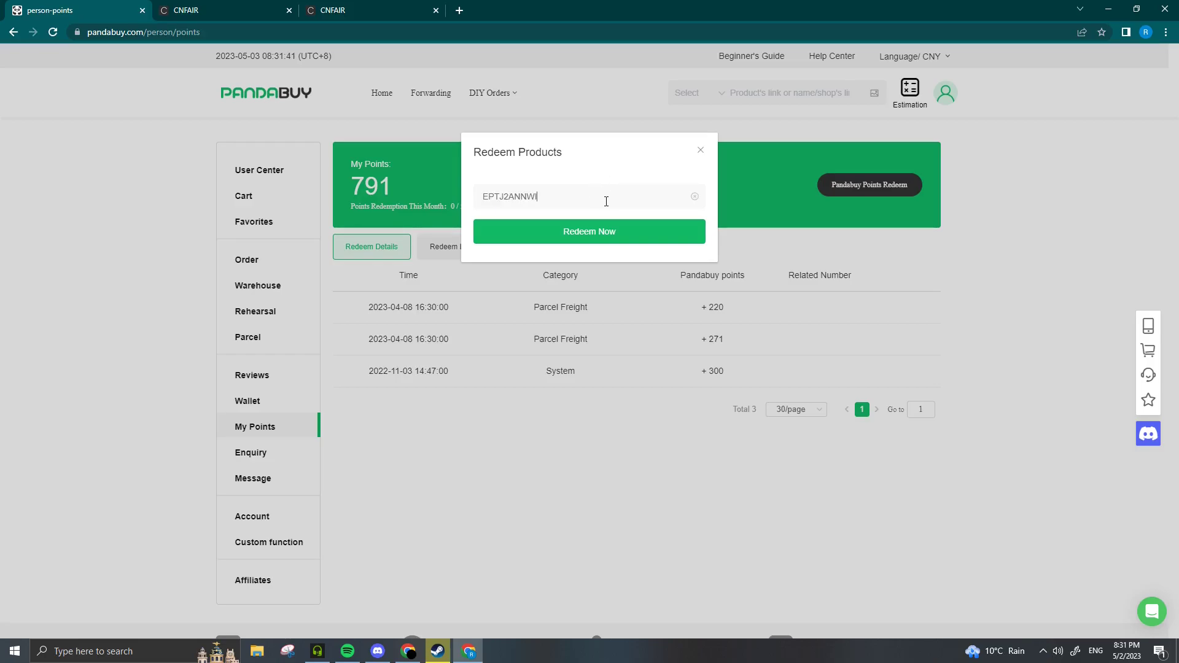
mouse_move(590, 231)
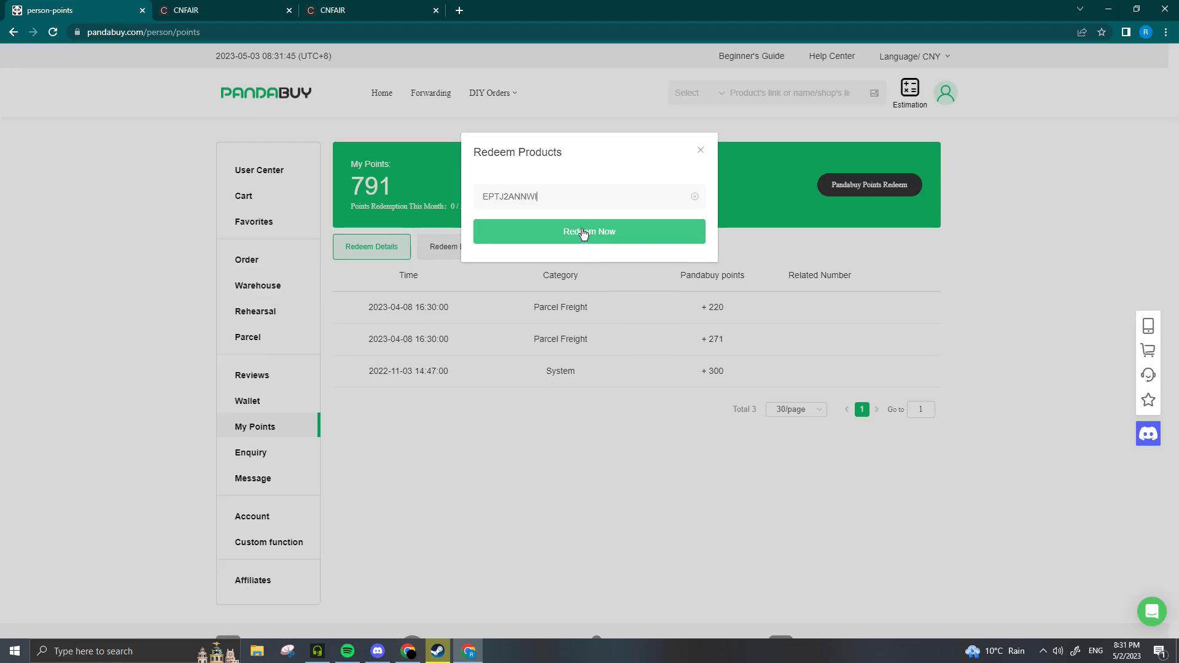
mouse_move(558, 196)
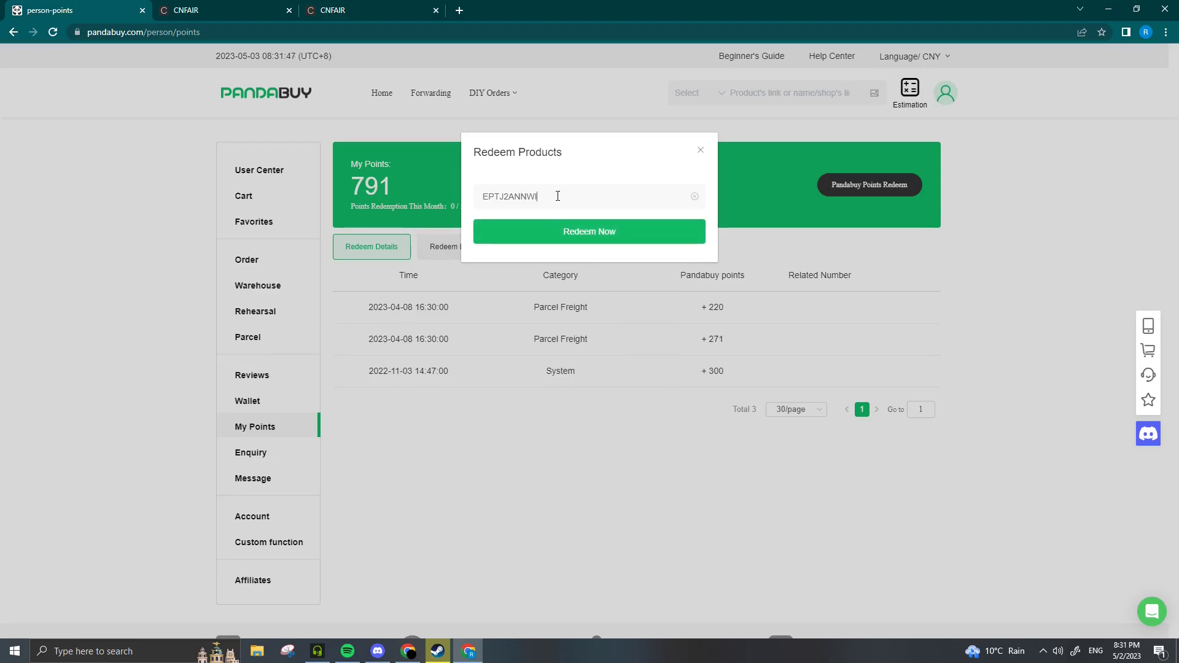
left_click(218, 10)
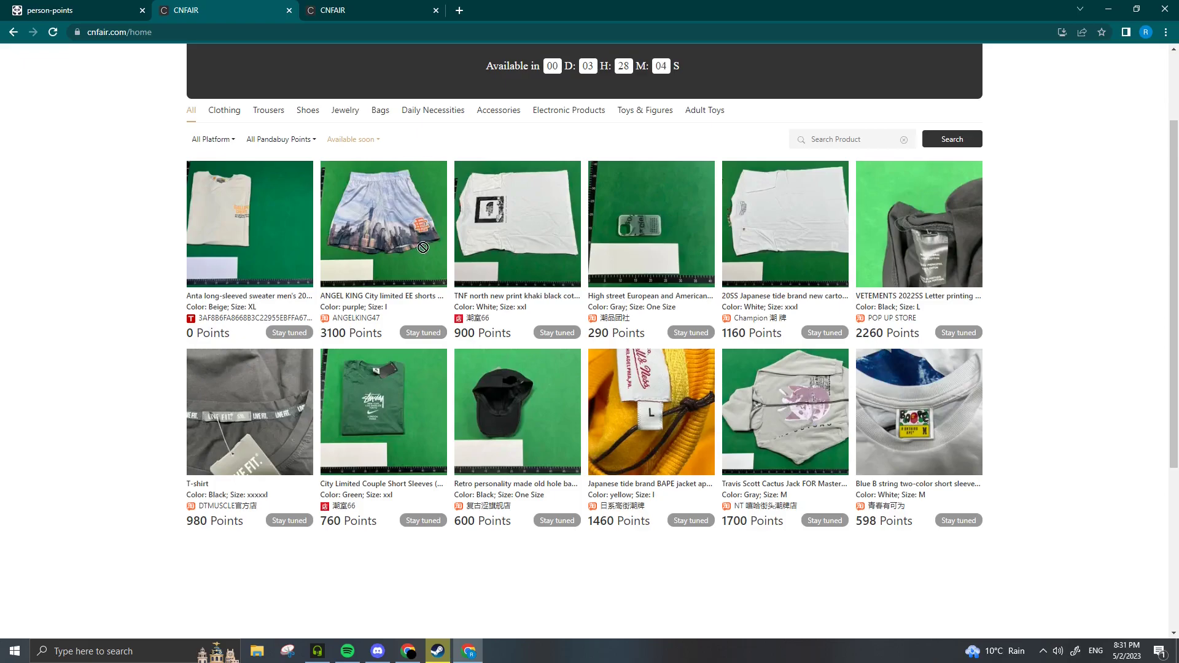
Scroll the Available soon listing up, then return to Pandabuy's redemption dialog
scroll("up", 3)
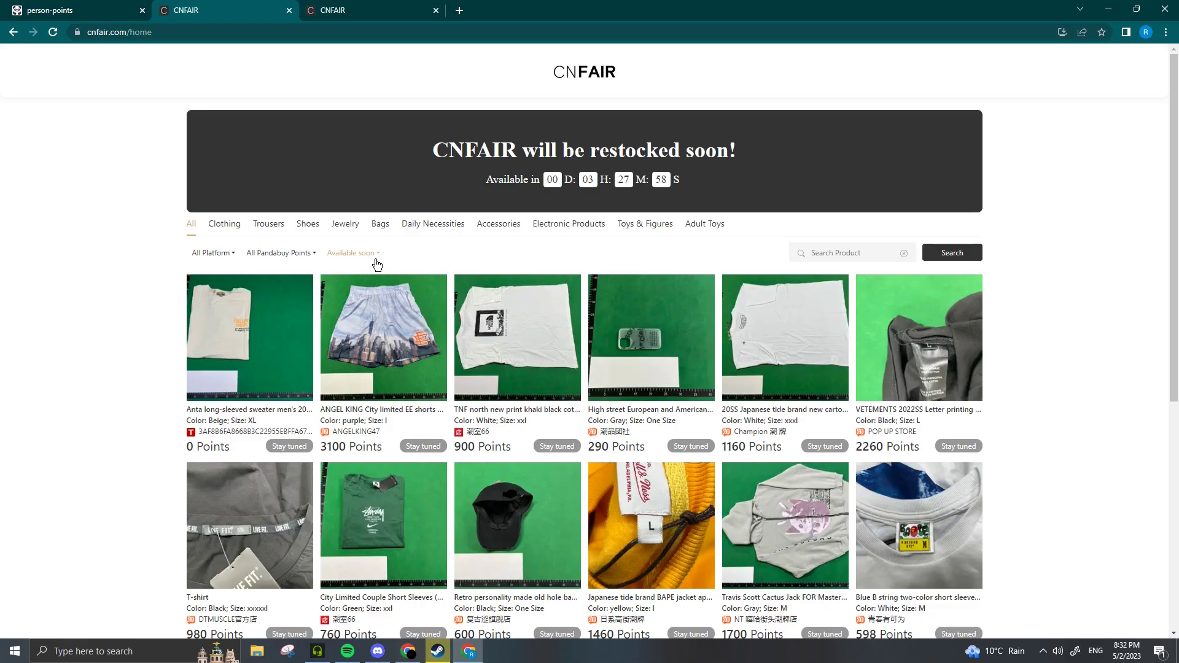
mouse_move(397, 419)
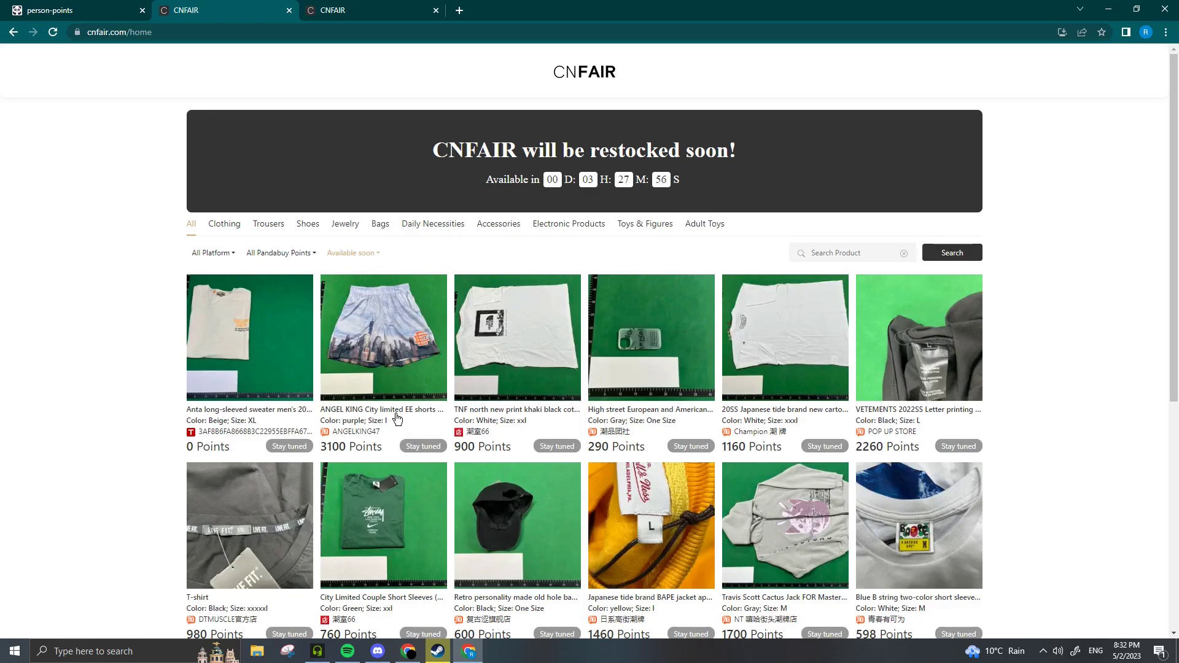
mouse_move(740, 328)
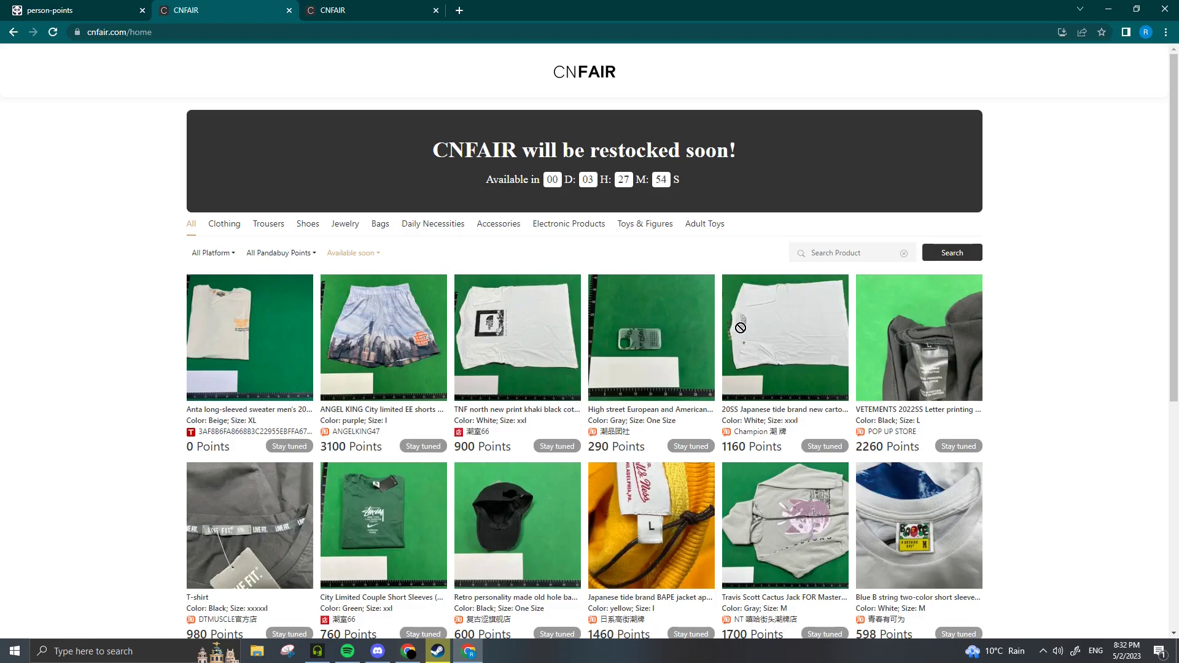
left_click(74, 10)
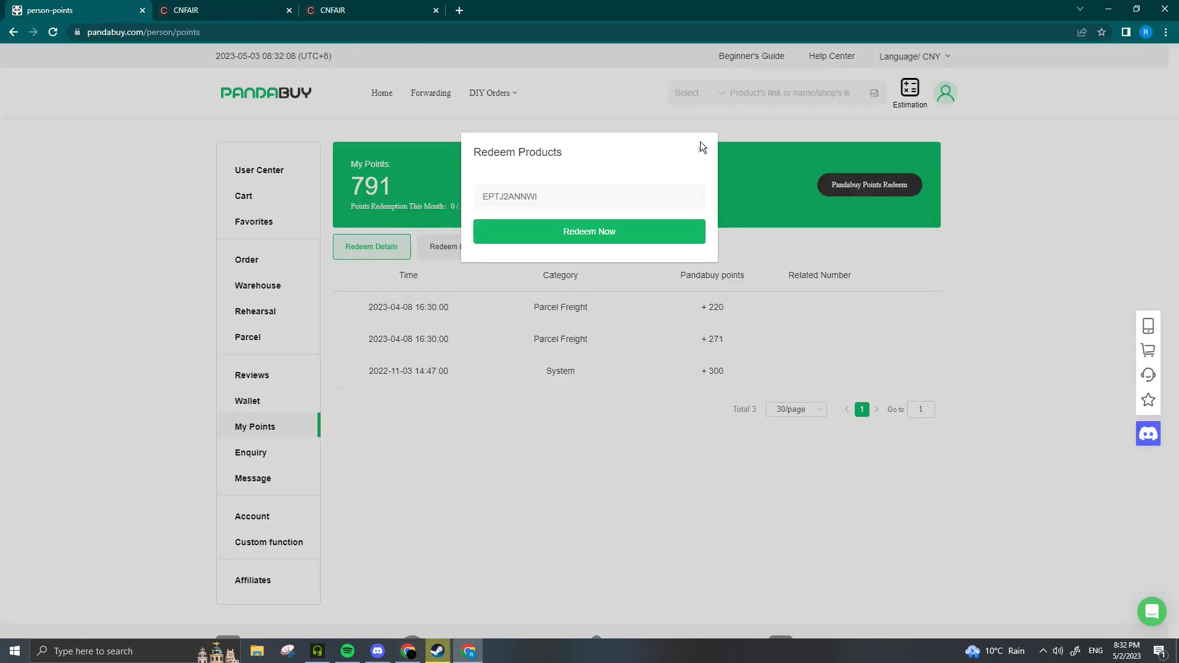
Switch to CNFAIR's Available soon listing, restock countdown around 3 hours 26 minutes
left_click(225, 10)
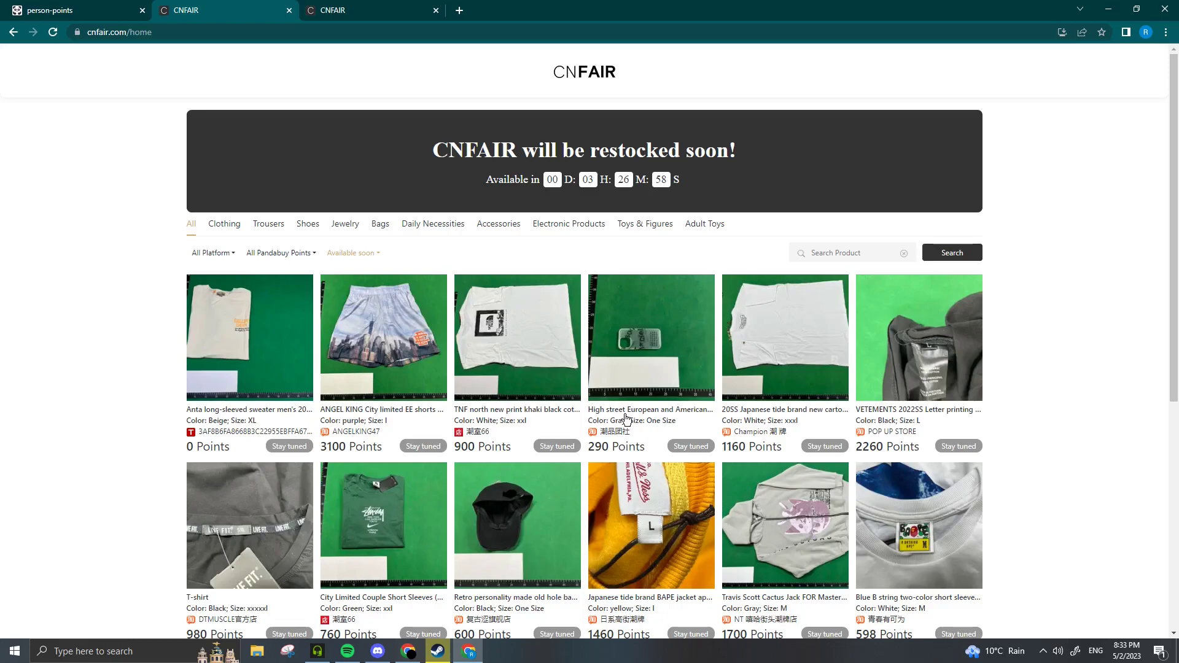
mouse_move(583, 271)
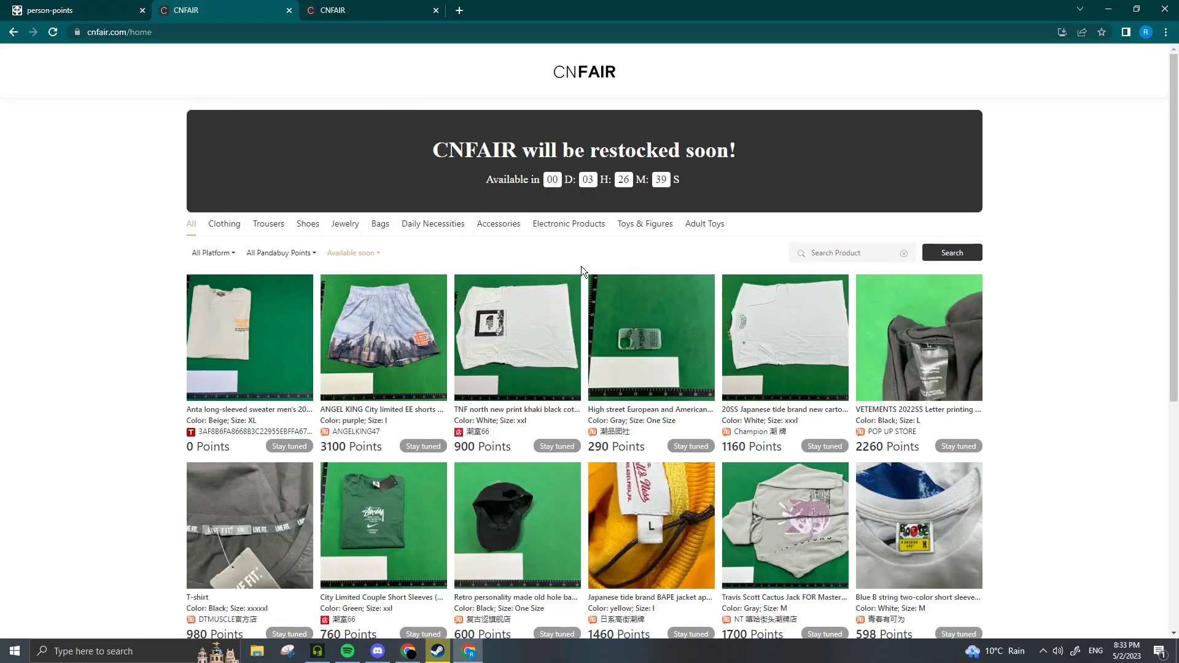
Filter to Redeemable items, briefly opening and closing the 3,160-point BW21 knitted cuffs page
left_click(352, 253)
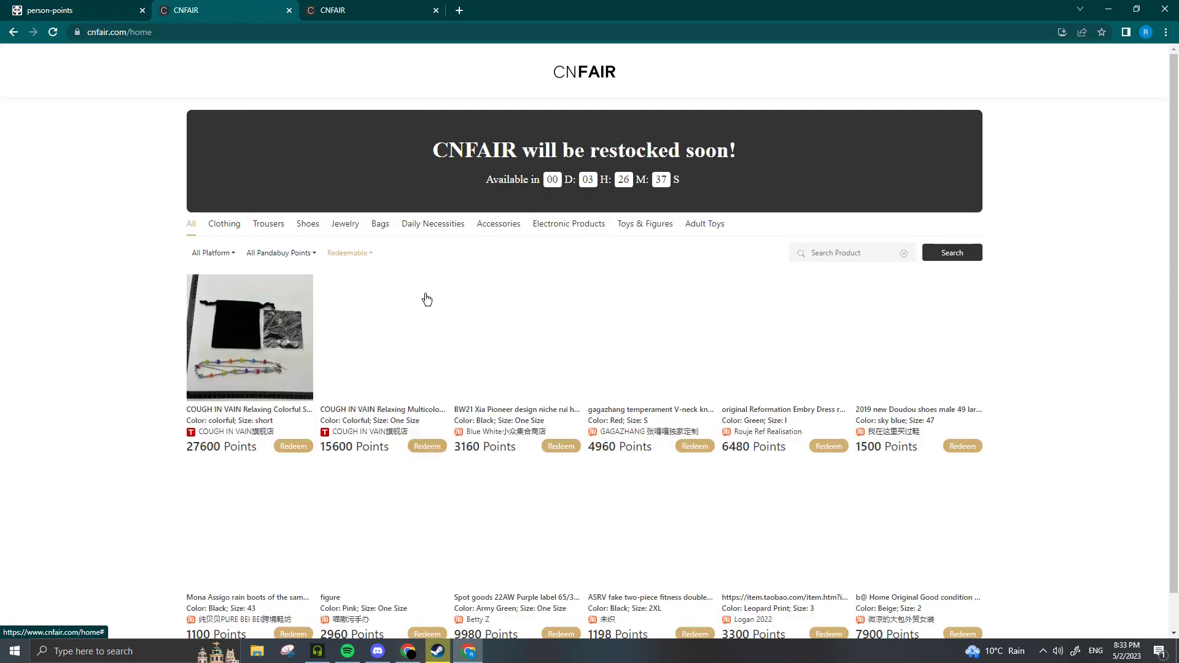
left_click(516, 336)
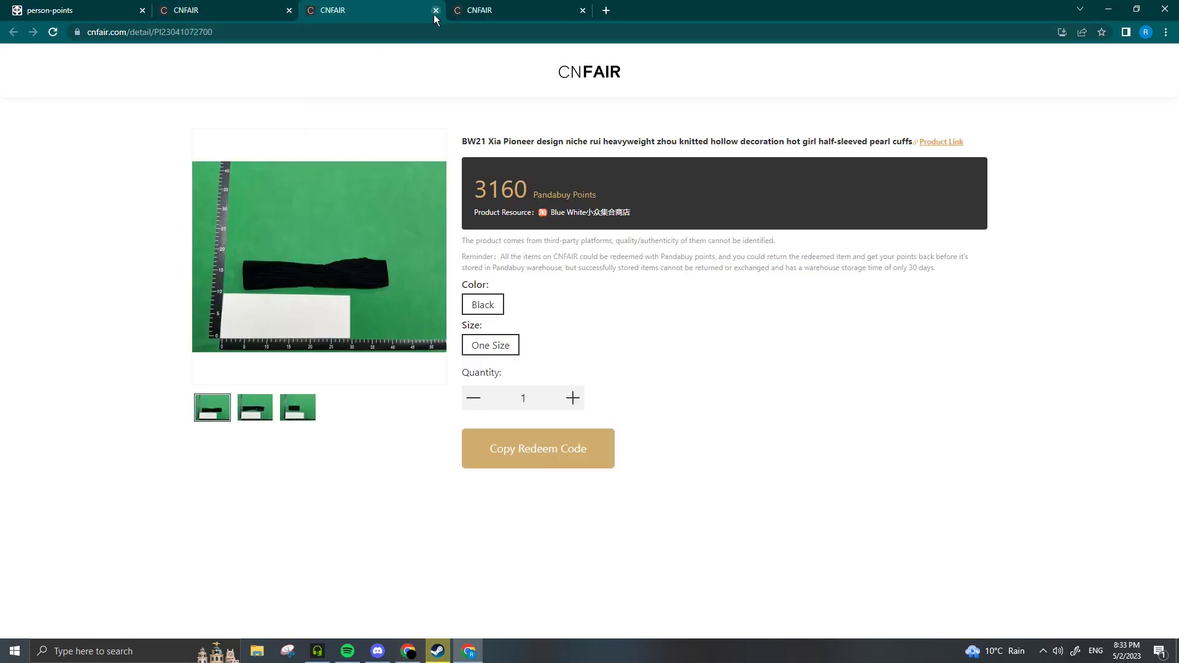
left_click(436, 10)
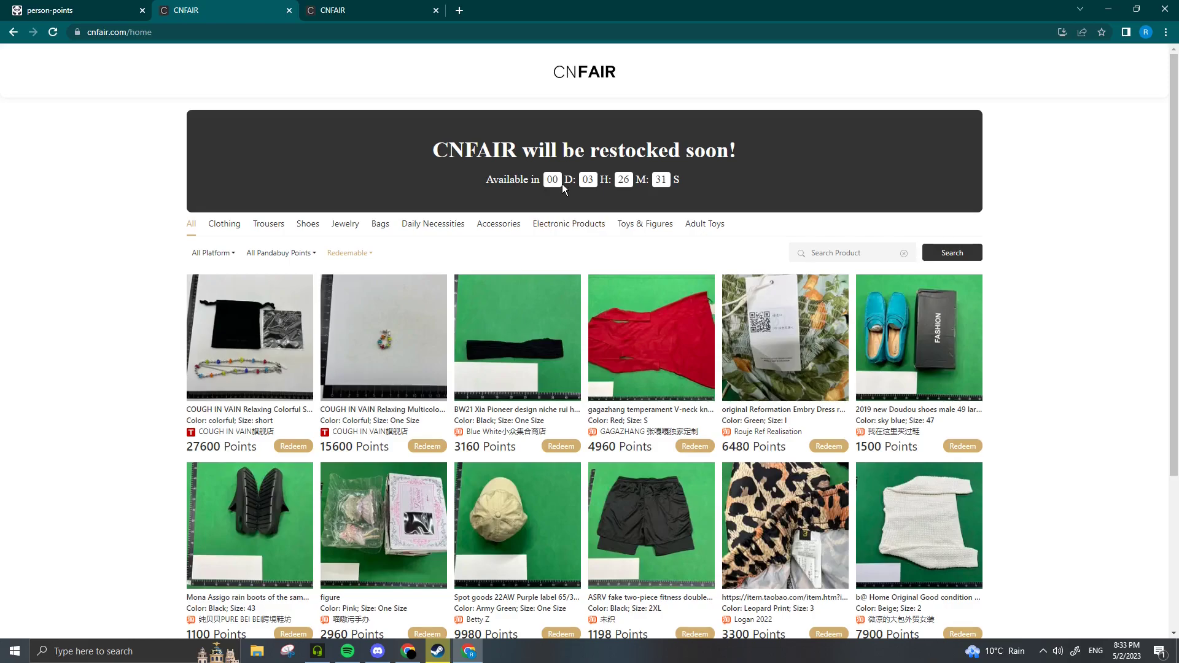